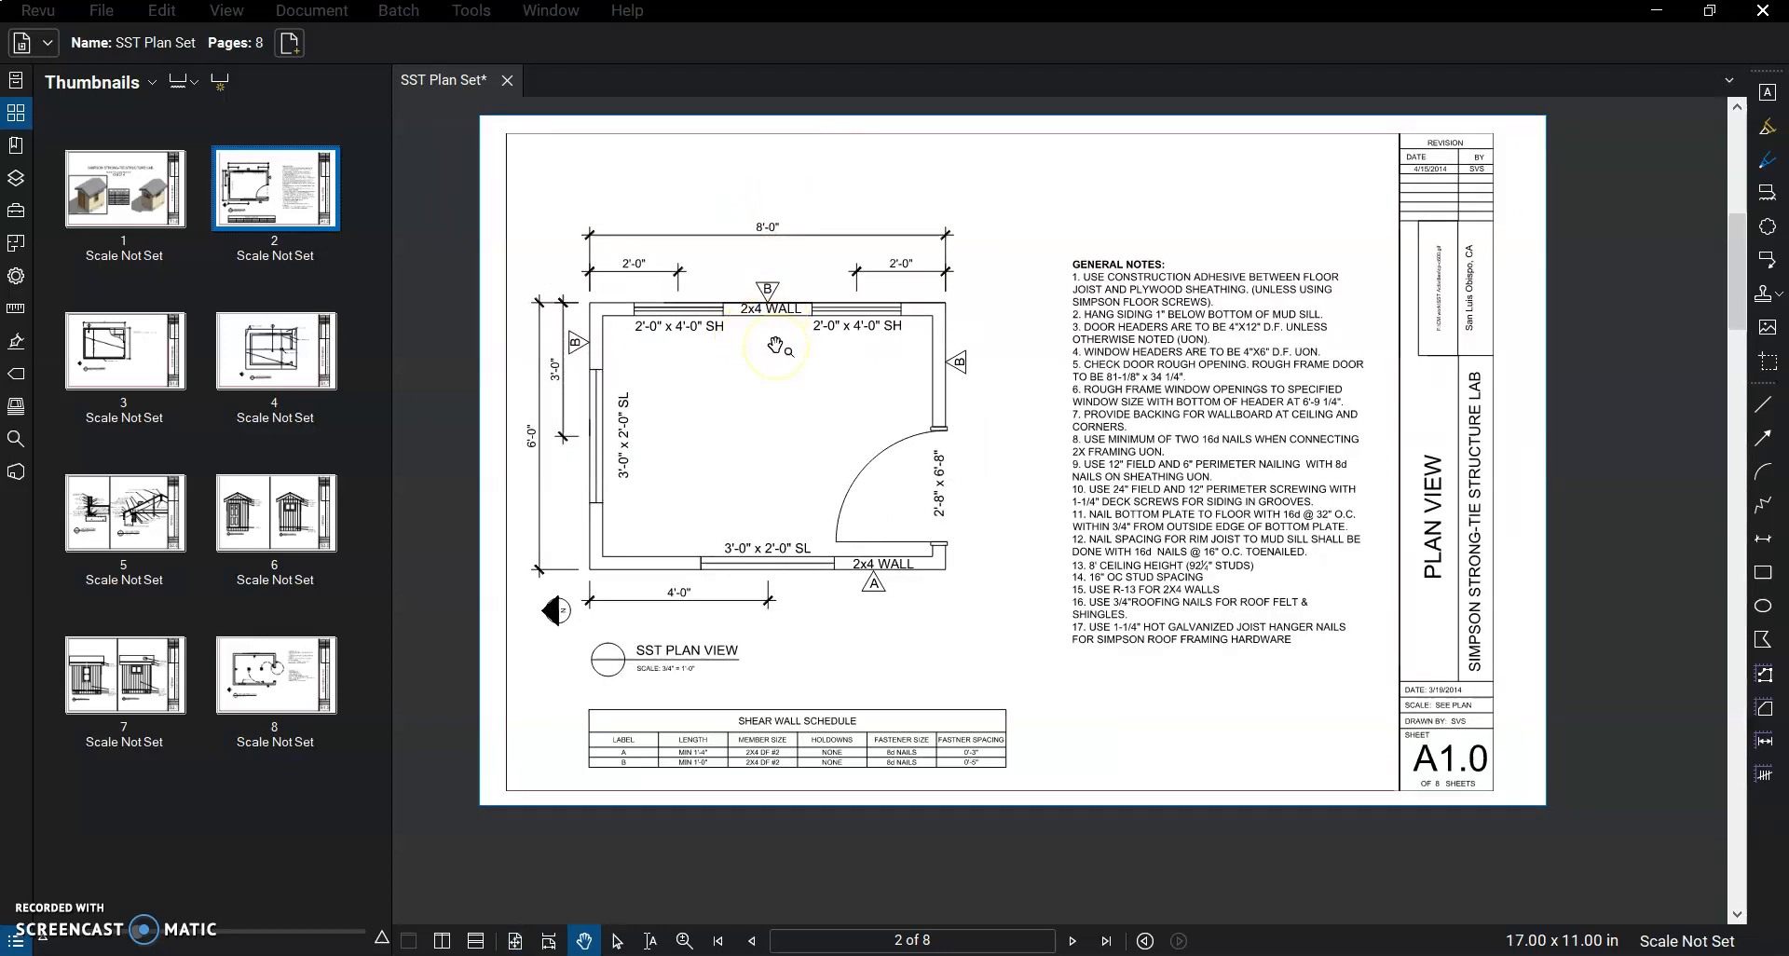
mouse_move(551, 376)
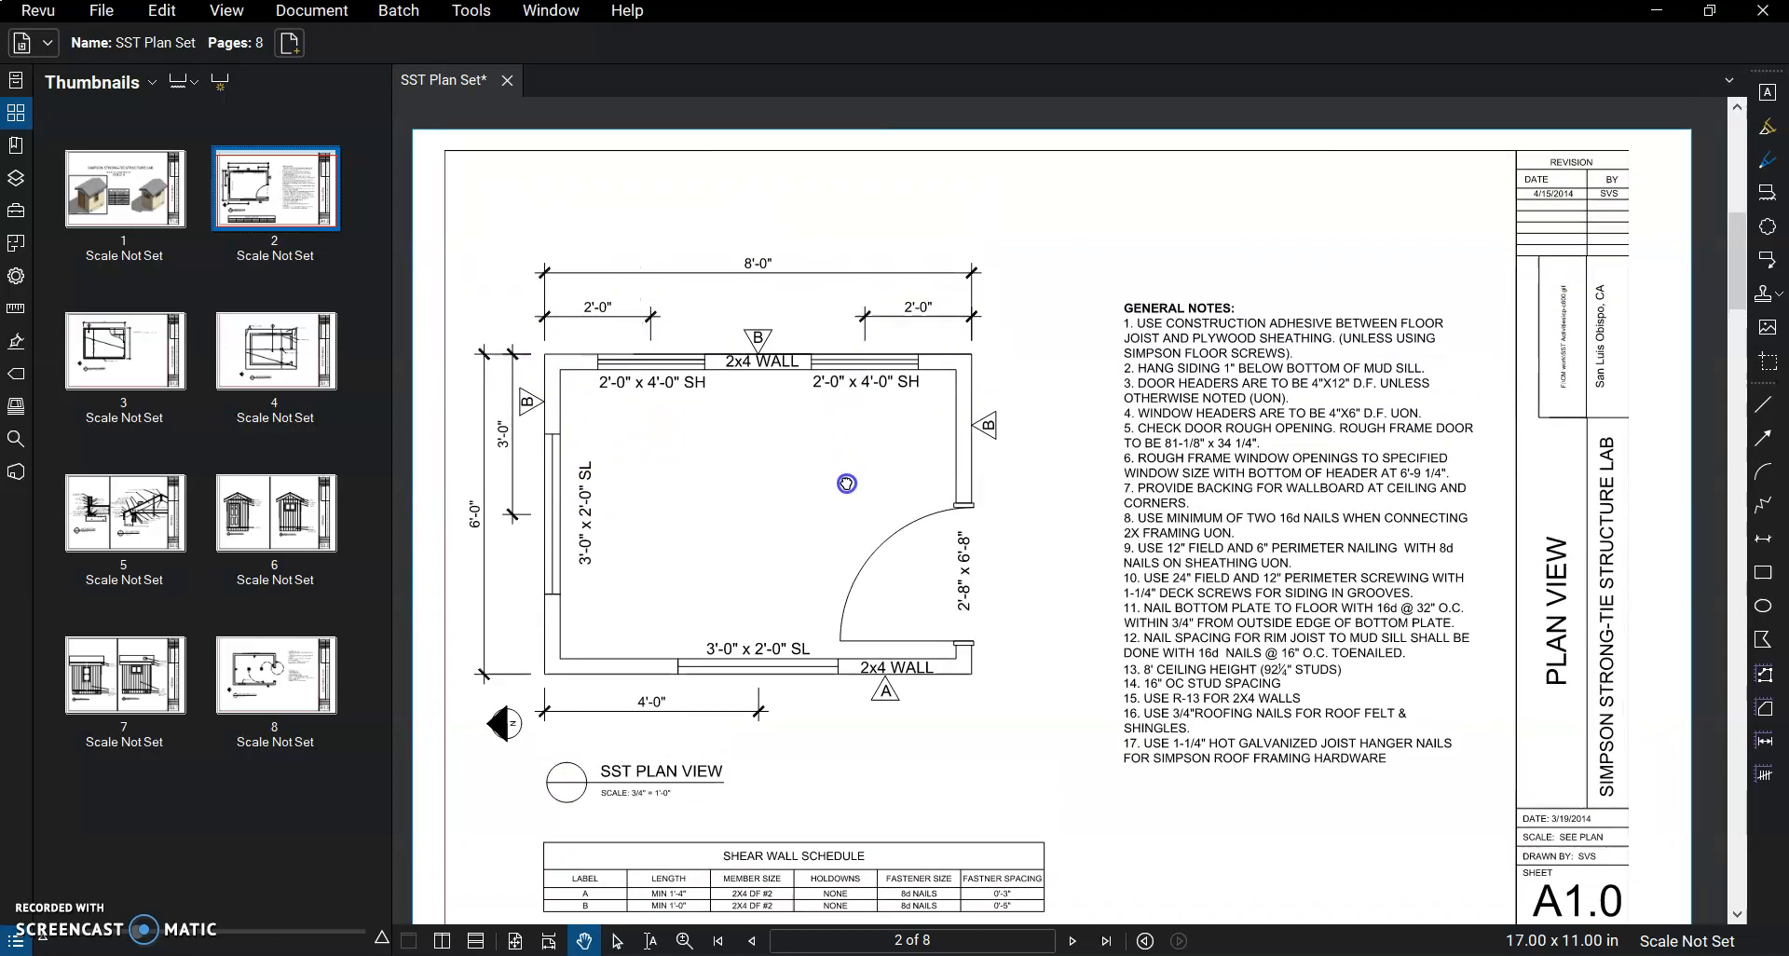
Return to the plan view sheet and start Calibrate, dismissing its instructions message.
left_click(123, 350)
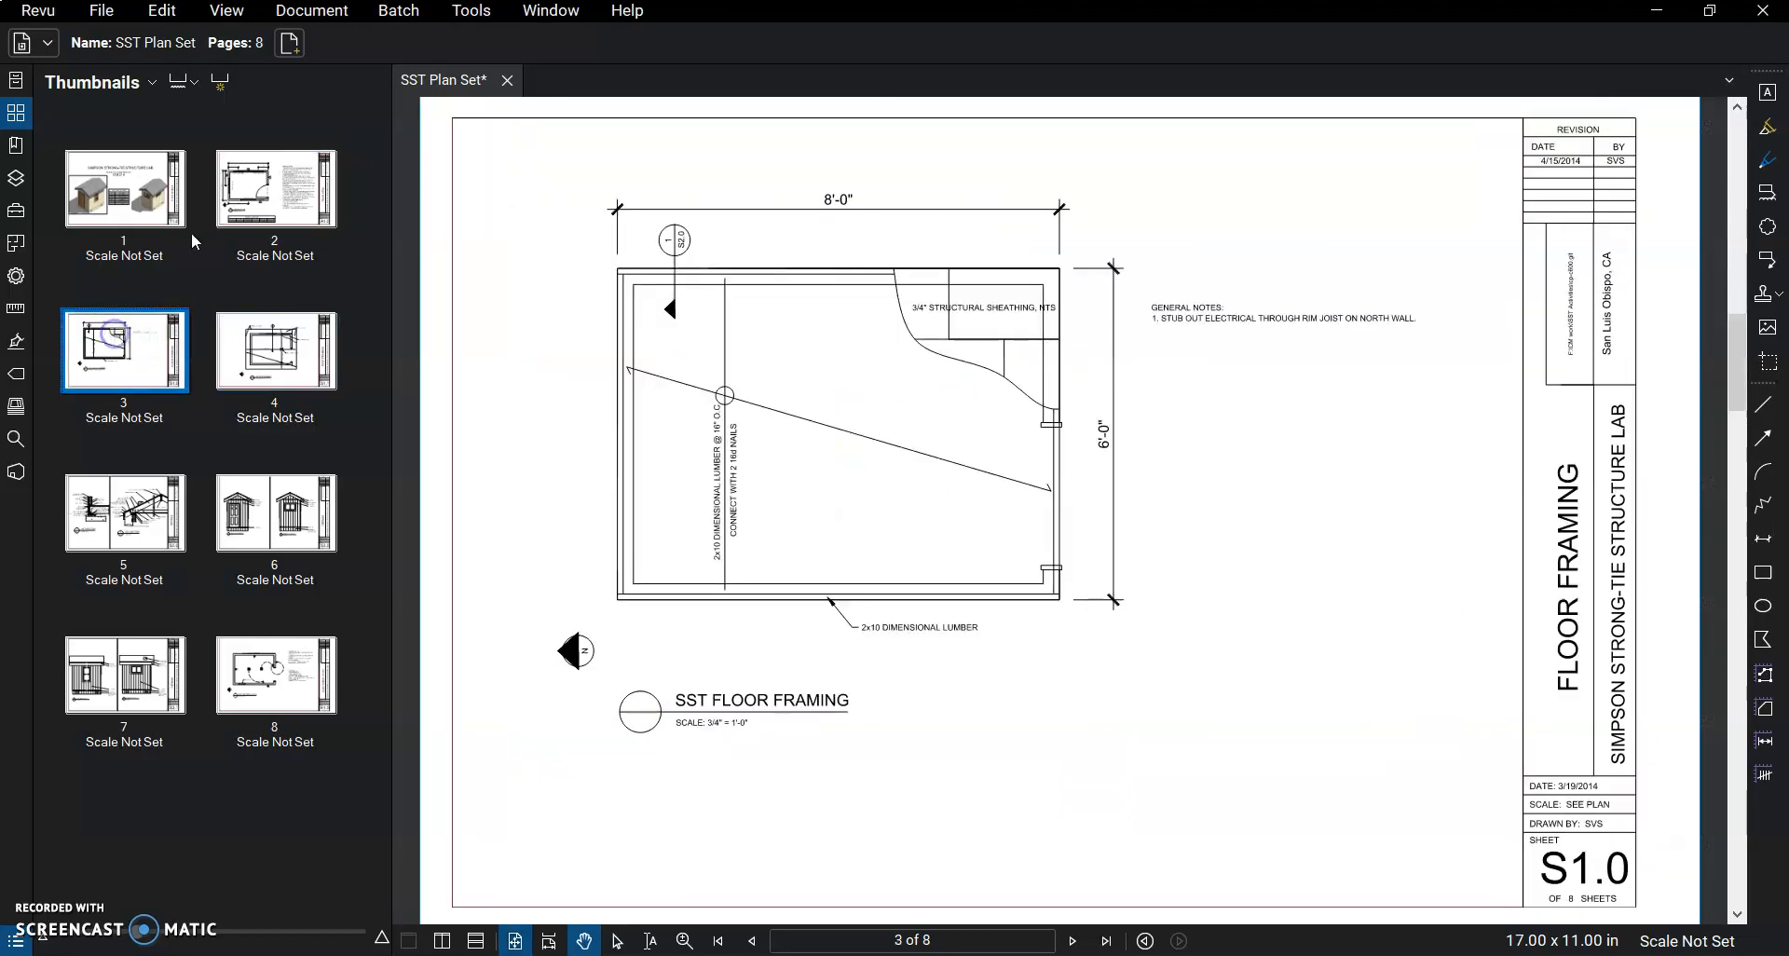
left_click(275, 189)
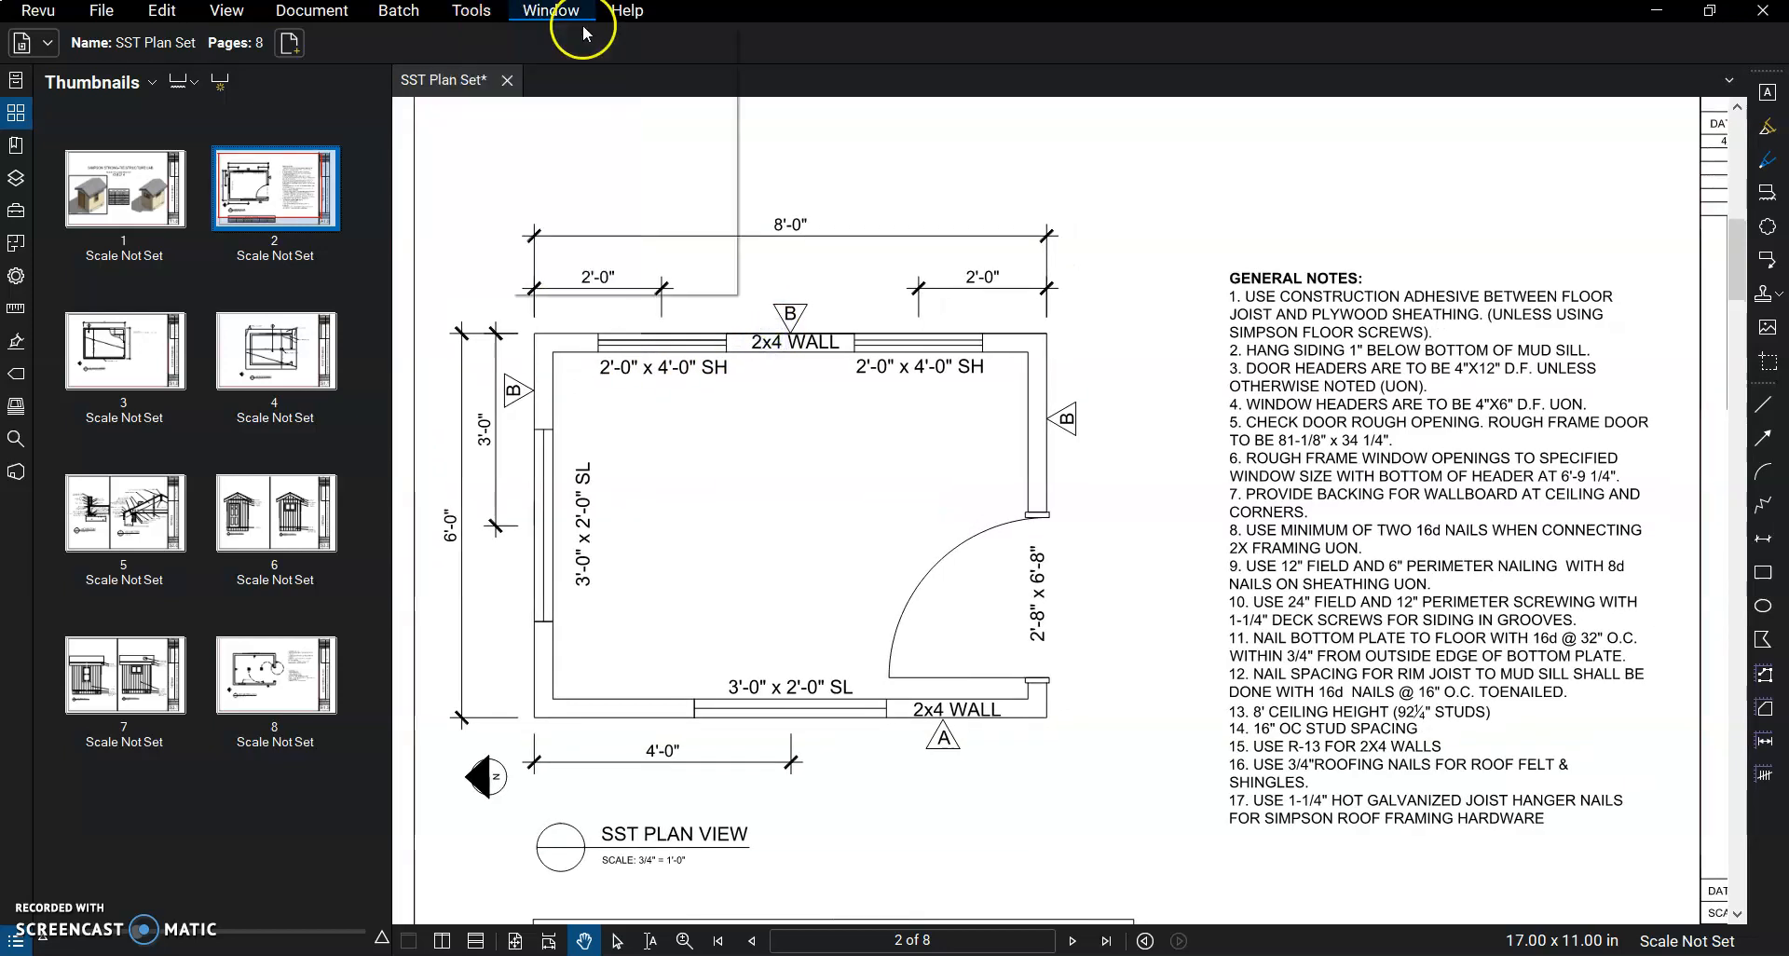
left_click(469, 10)
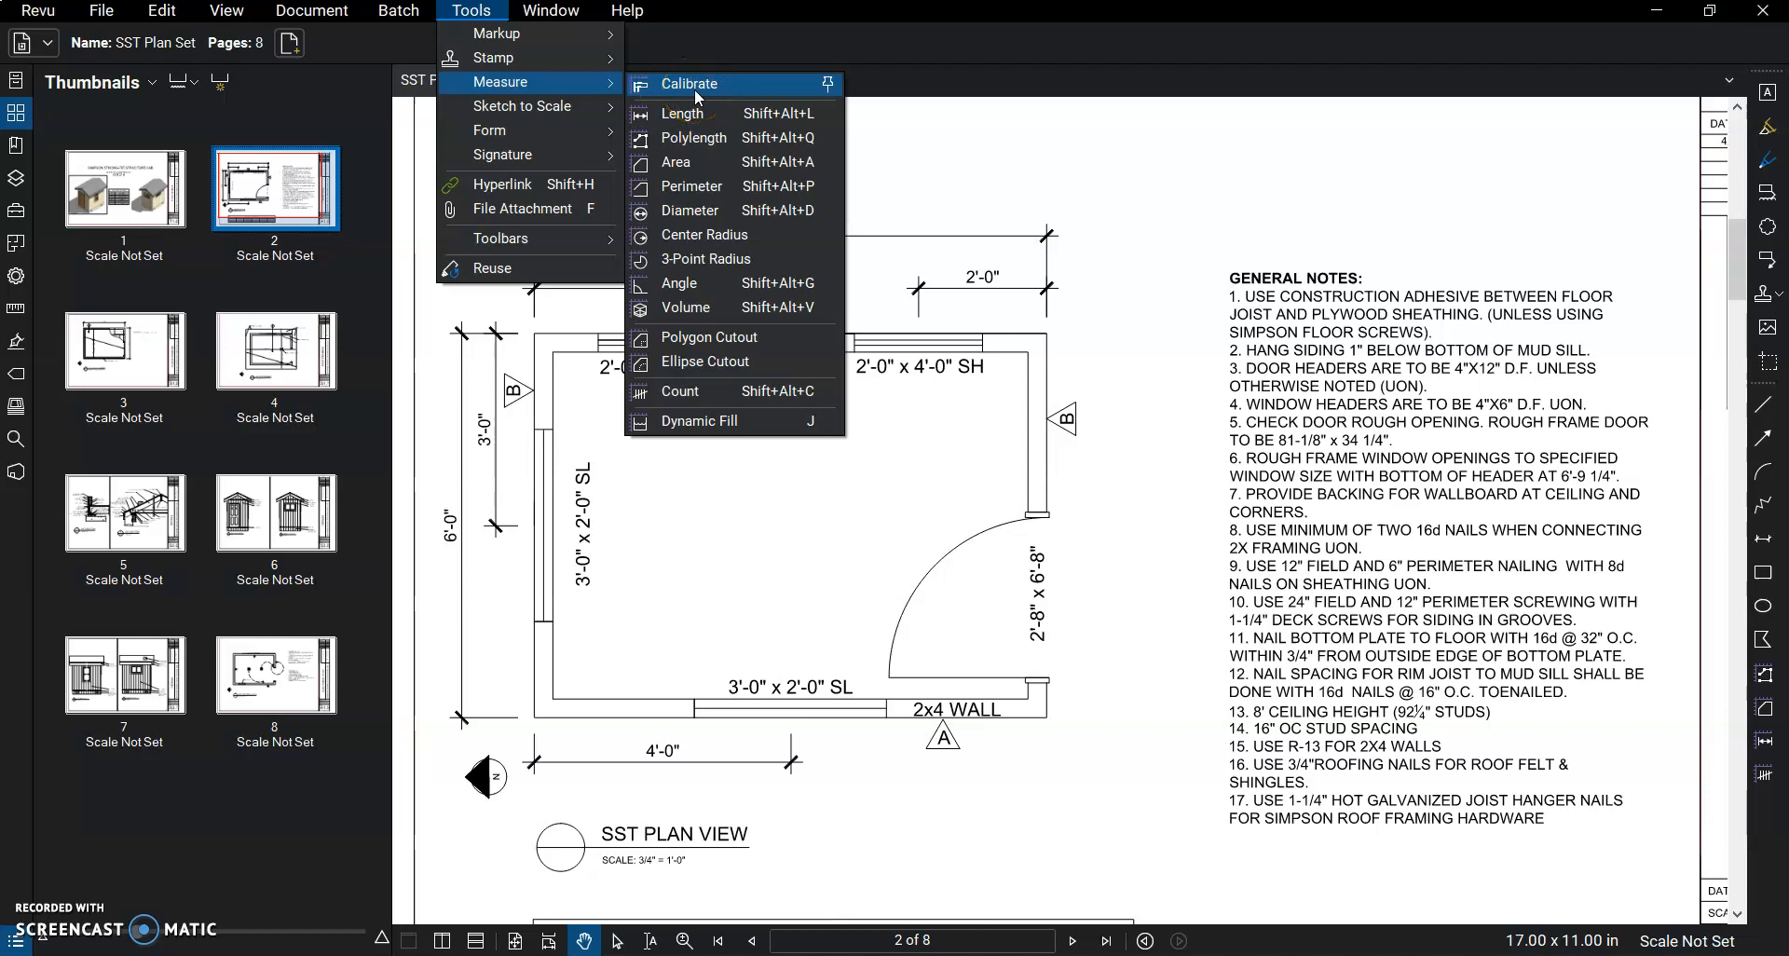
left_click(687, 83)
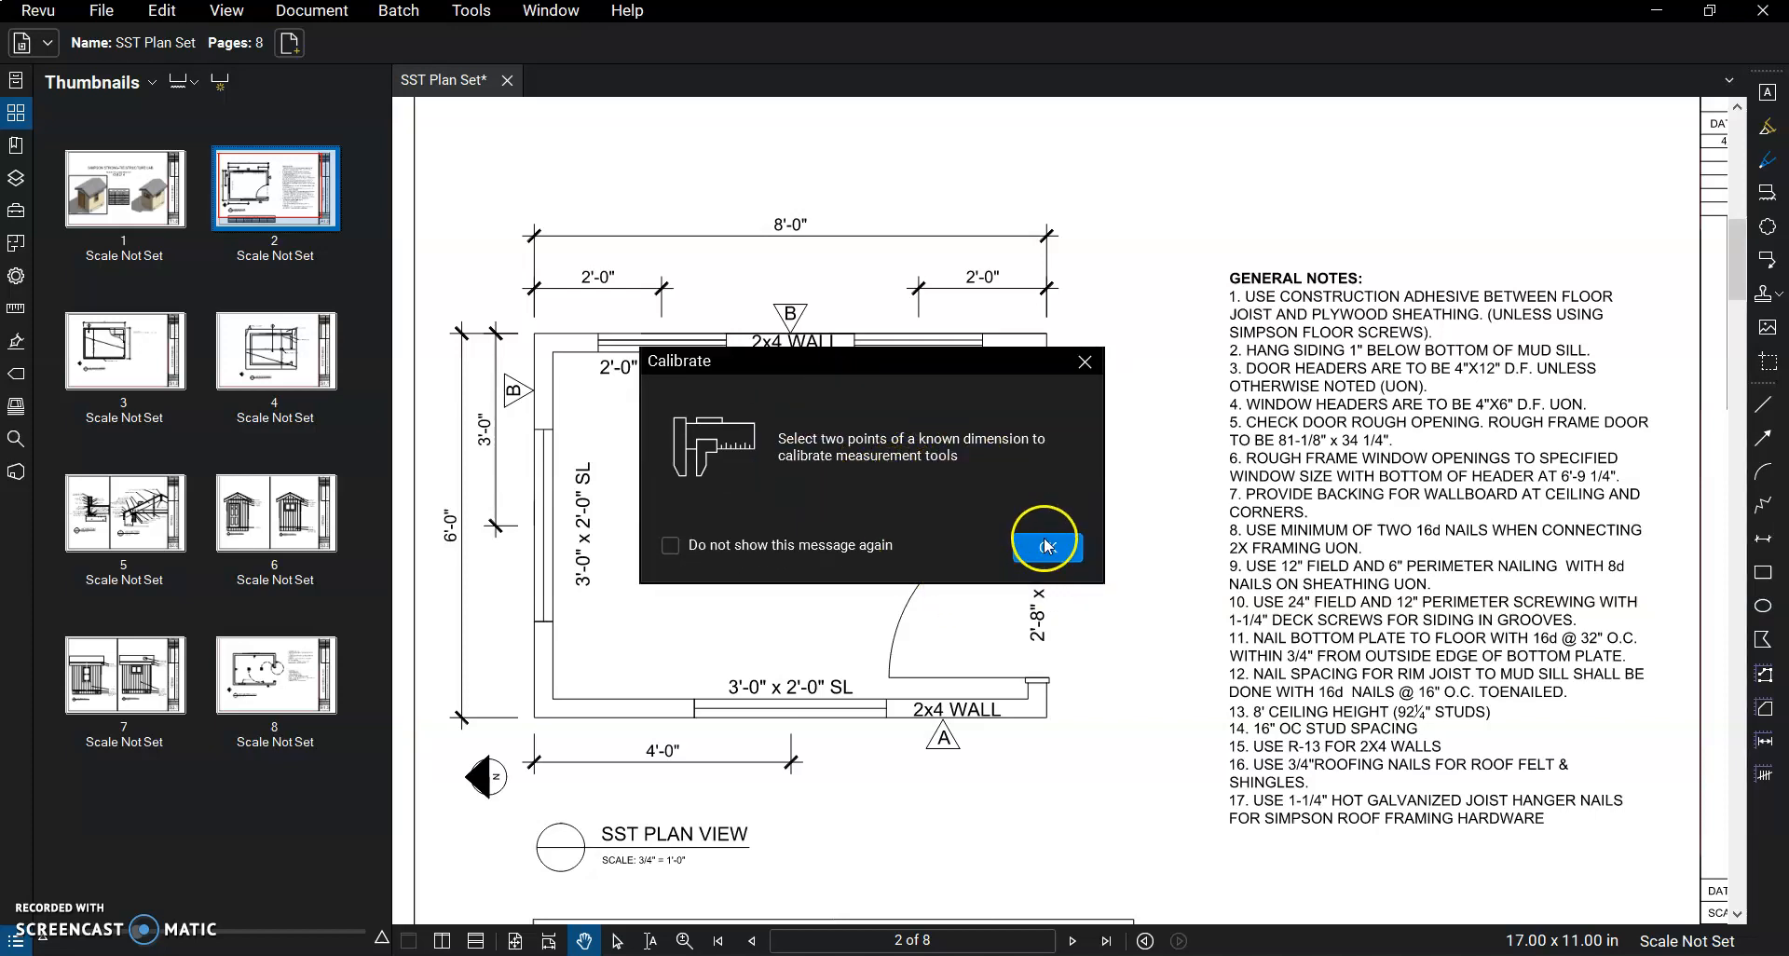
left_click(1044, 545)
type("8'-0\"")
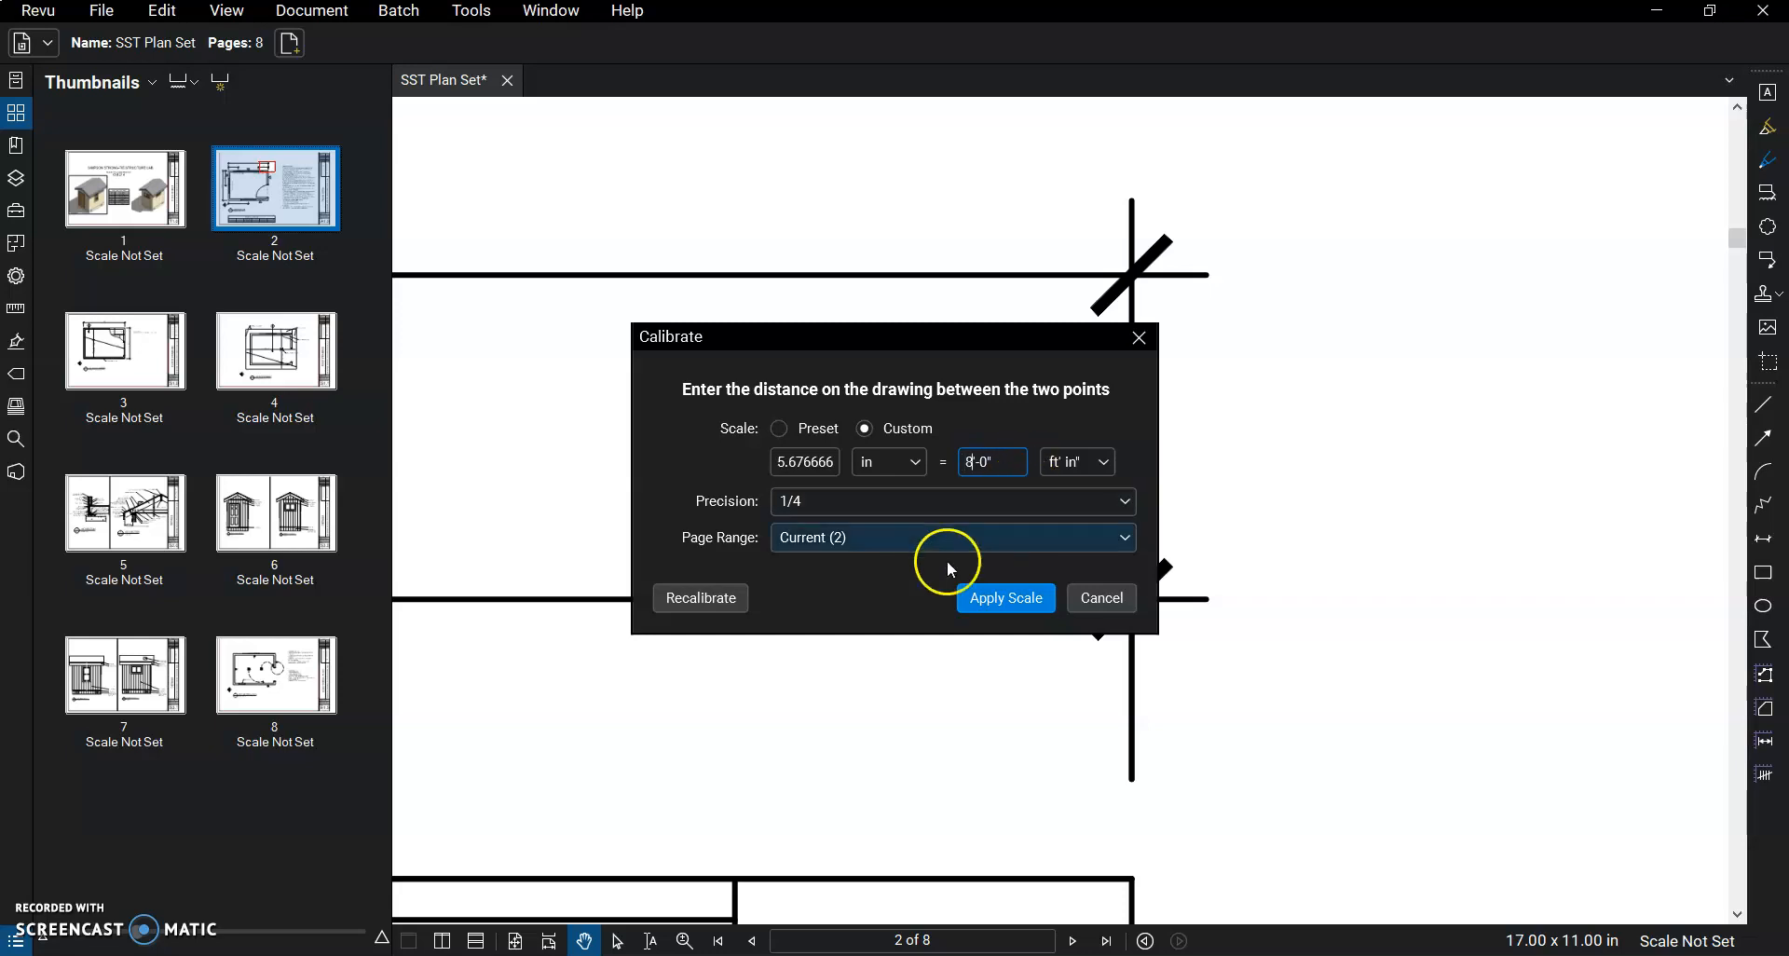
mouse_move(900, 530)
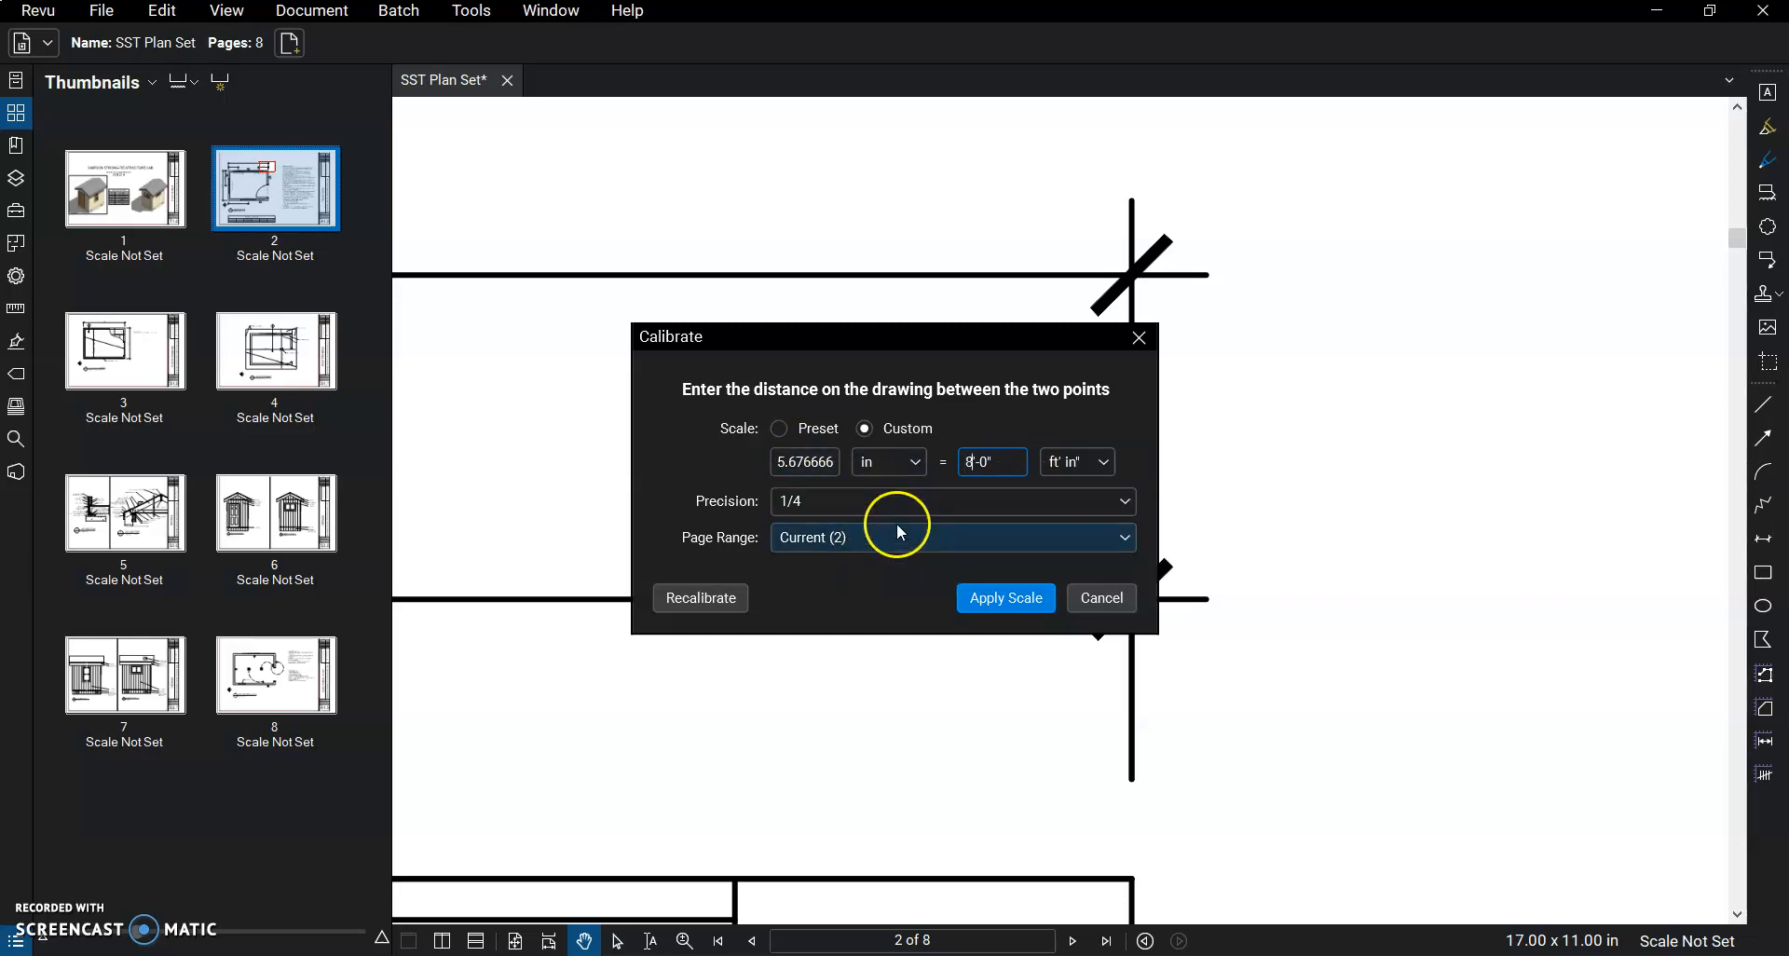
Apply the 8'-0" calibration to all eight pages (1 - 8).
left_click(951, 536)
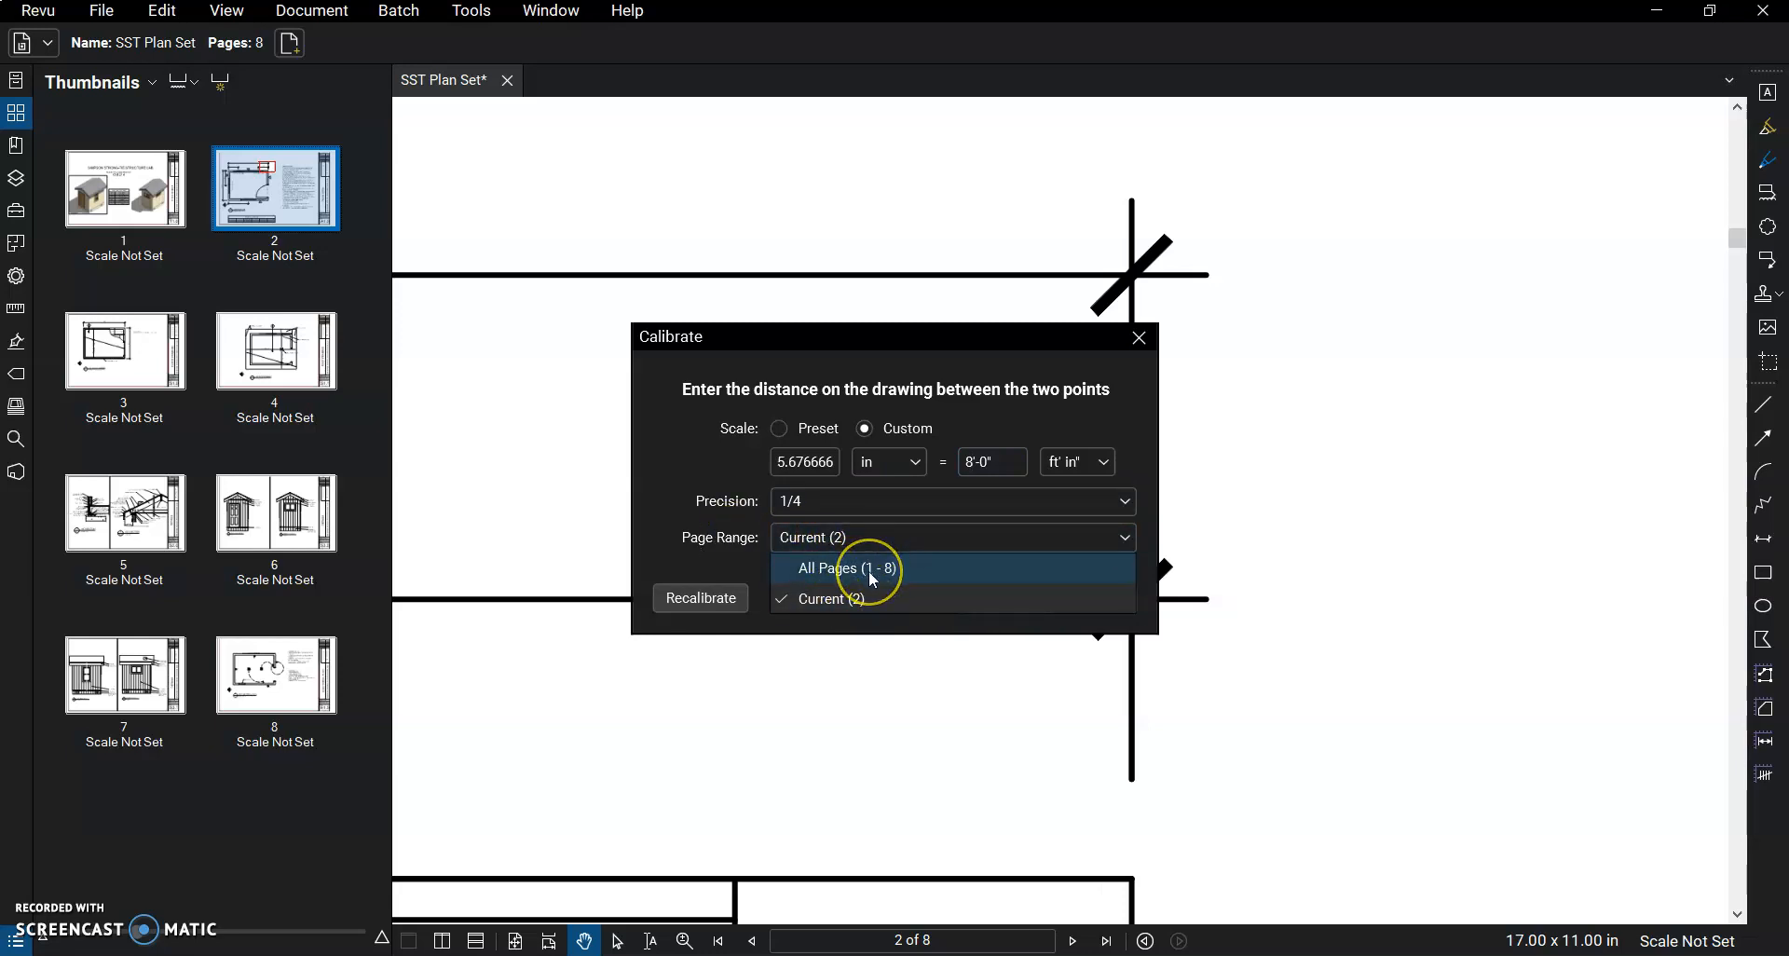
left_click(842, 568)
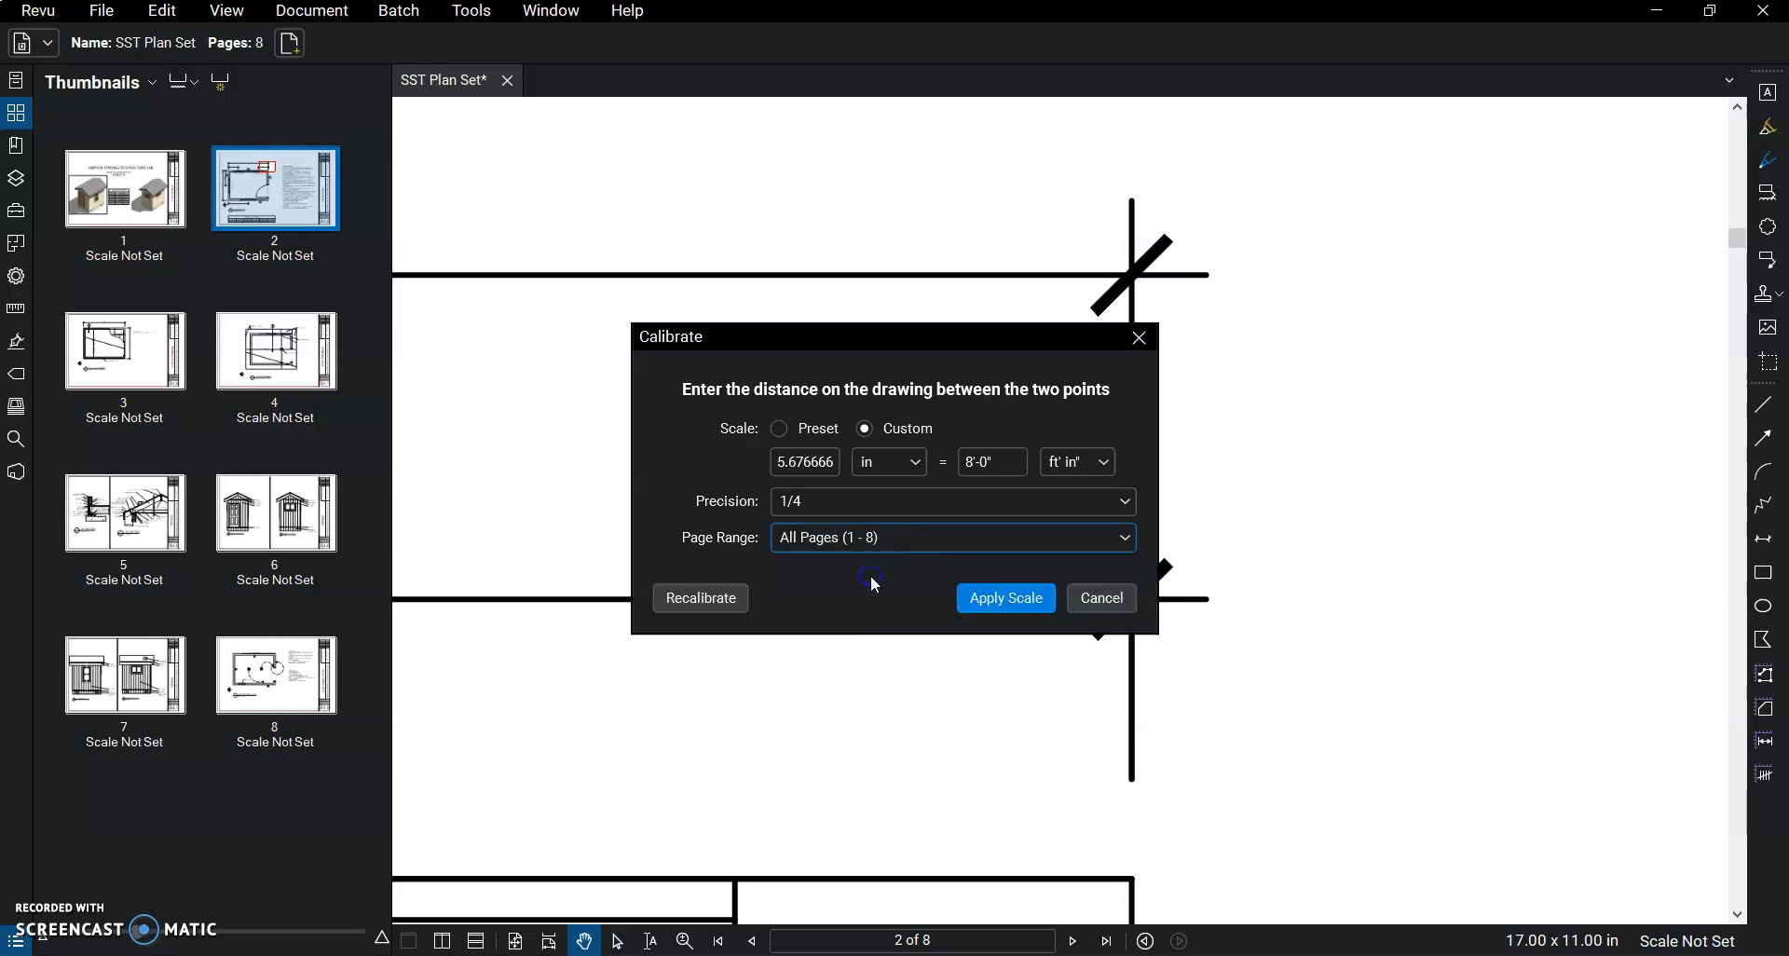
left_click(1004, 597)
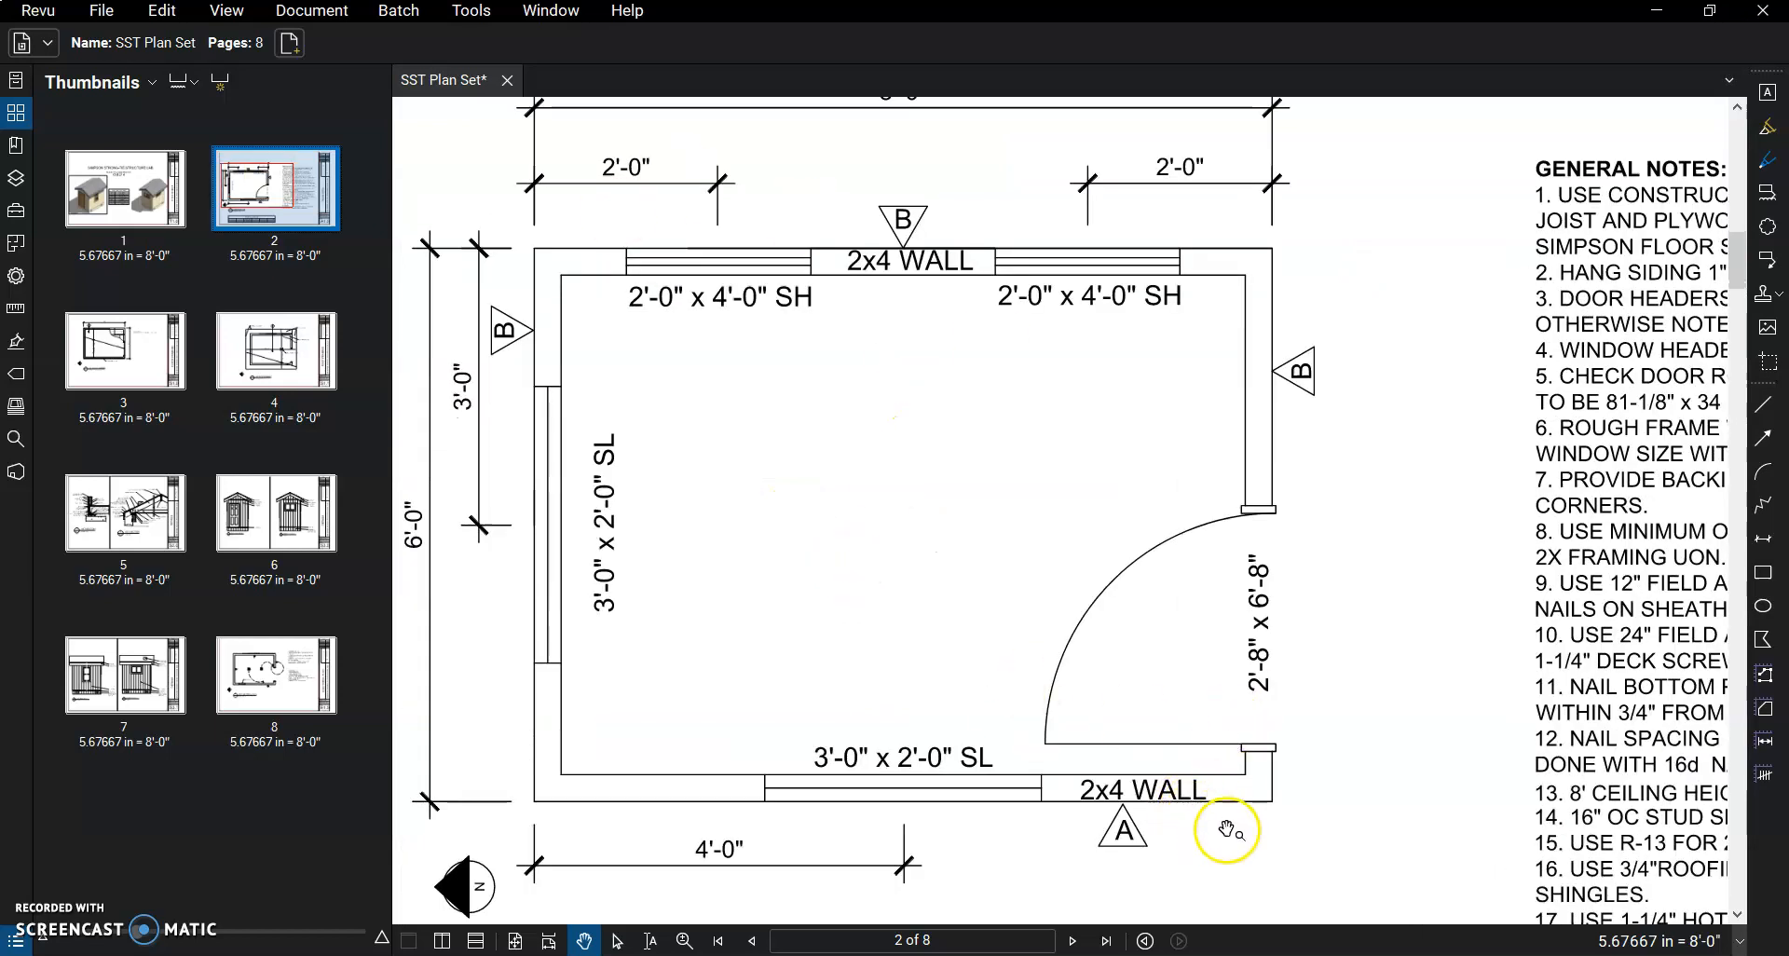
mouse_move(575, 320)
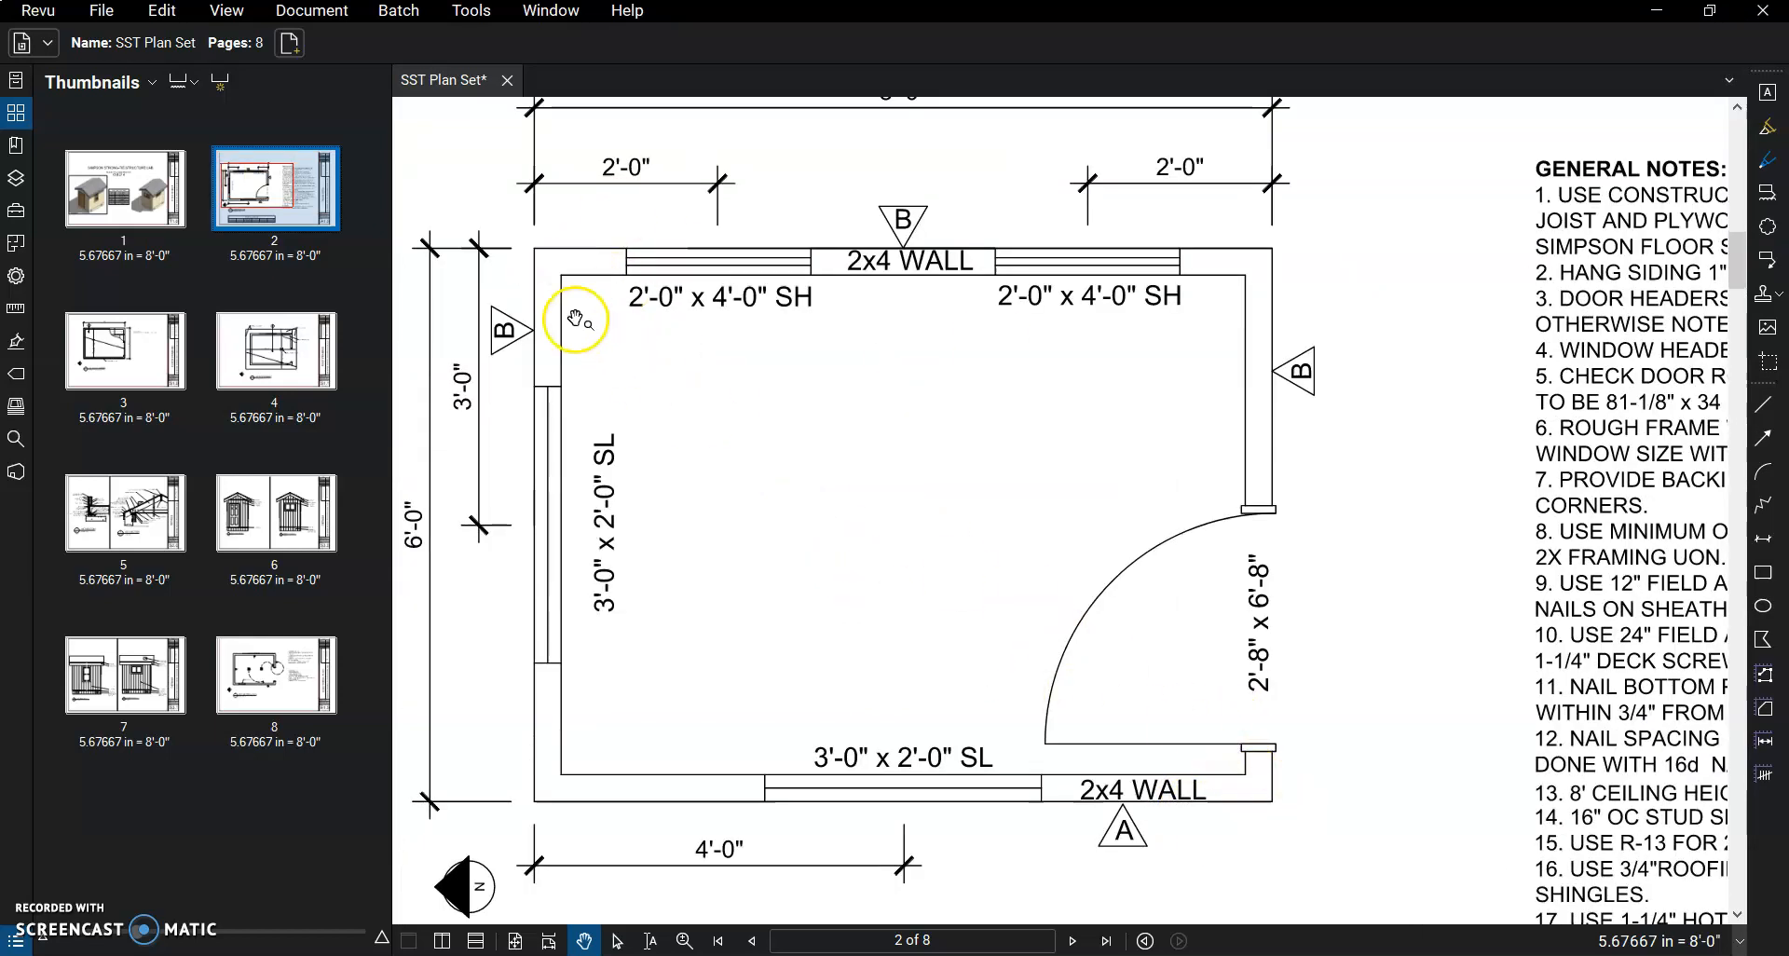
Measure the room diagonally from top-left to bottom-right corner, reading 10'-0".
left_click(470, 11)
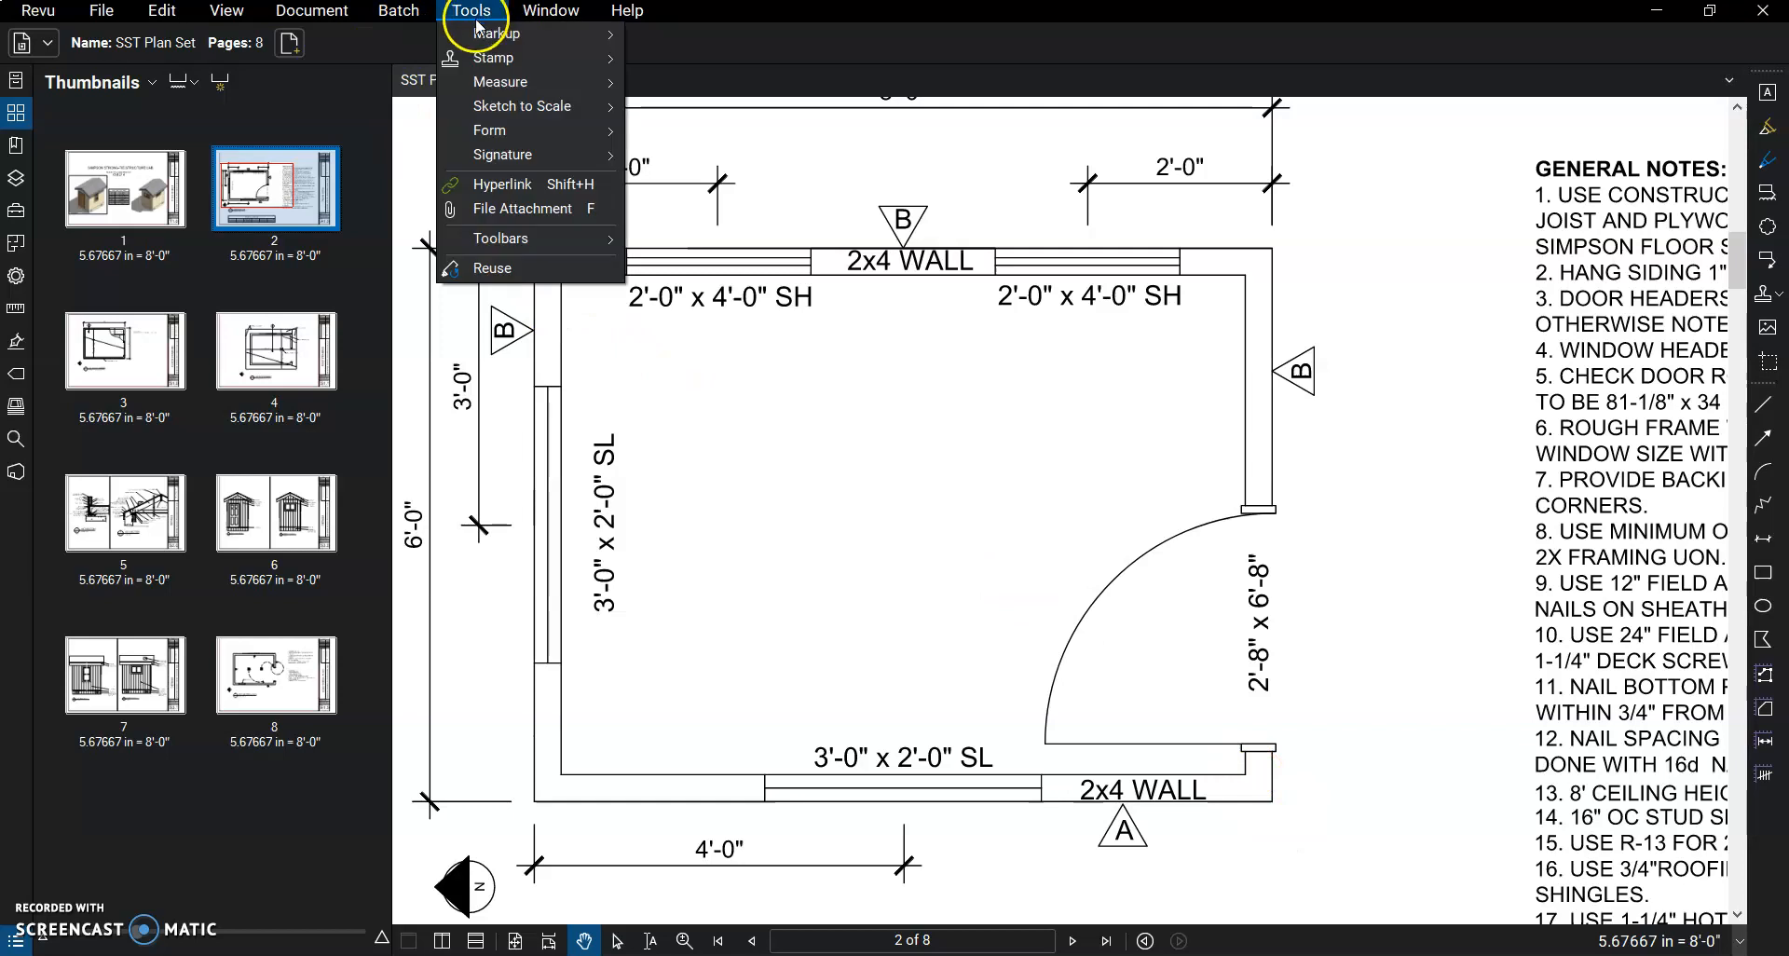
mouse_move(499, 81)
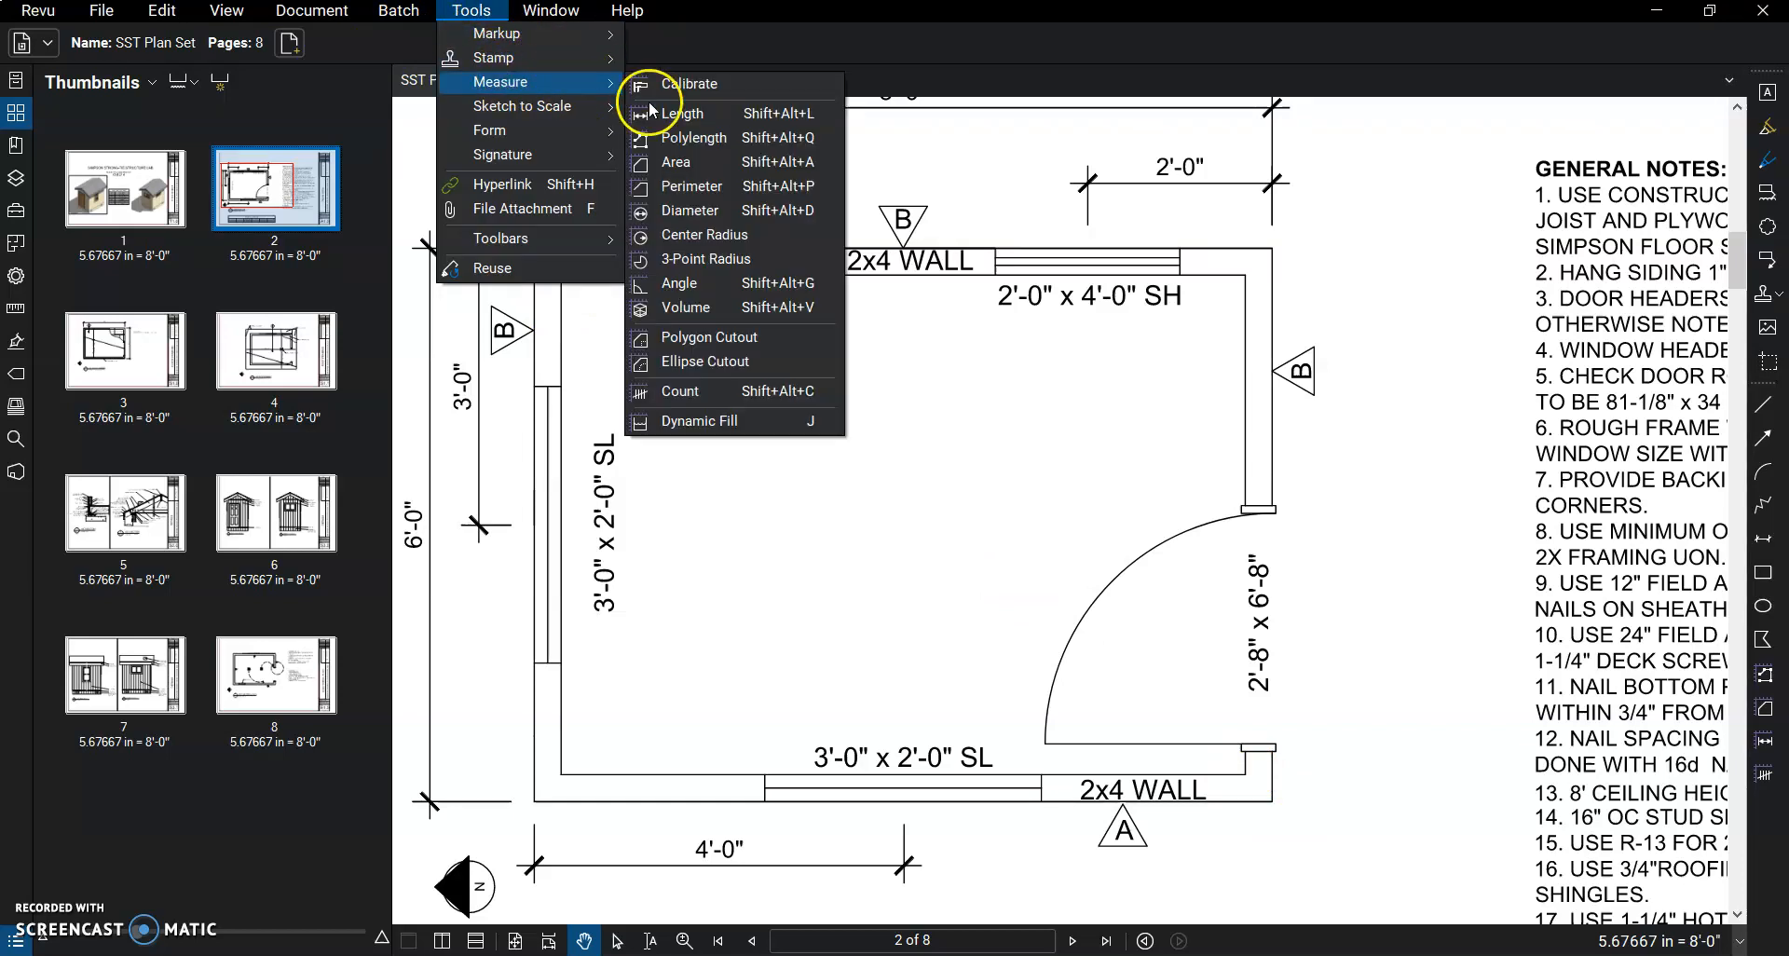
left_click(676, 112)
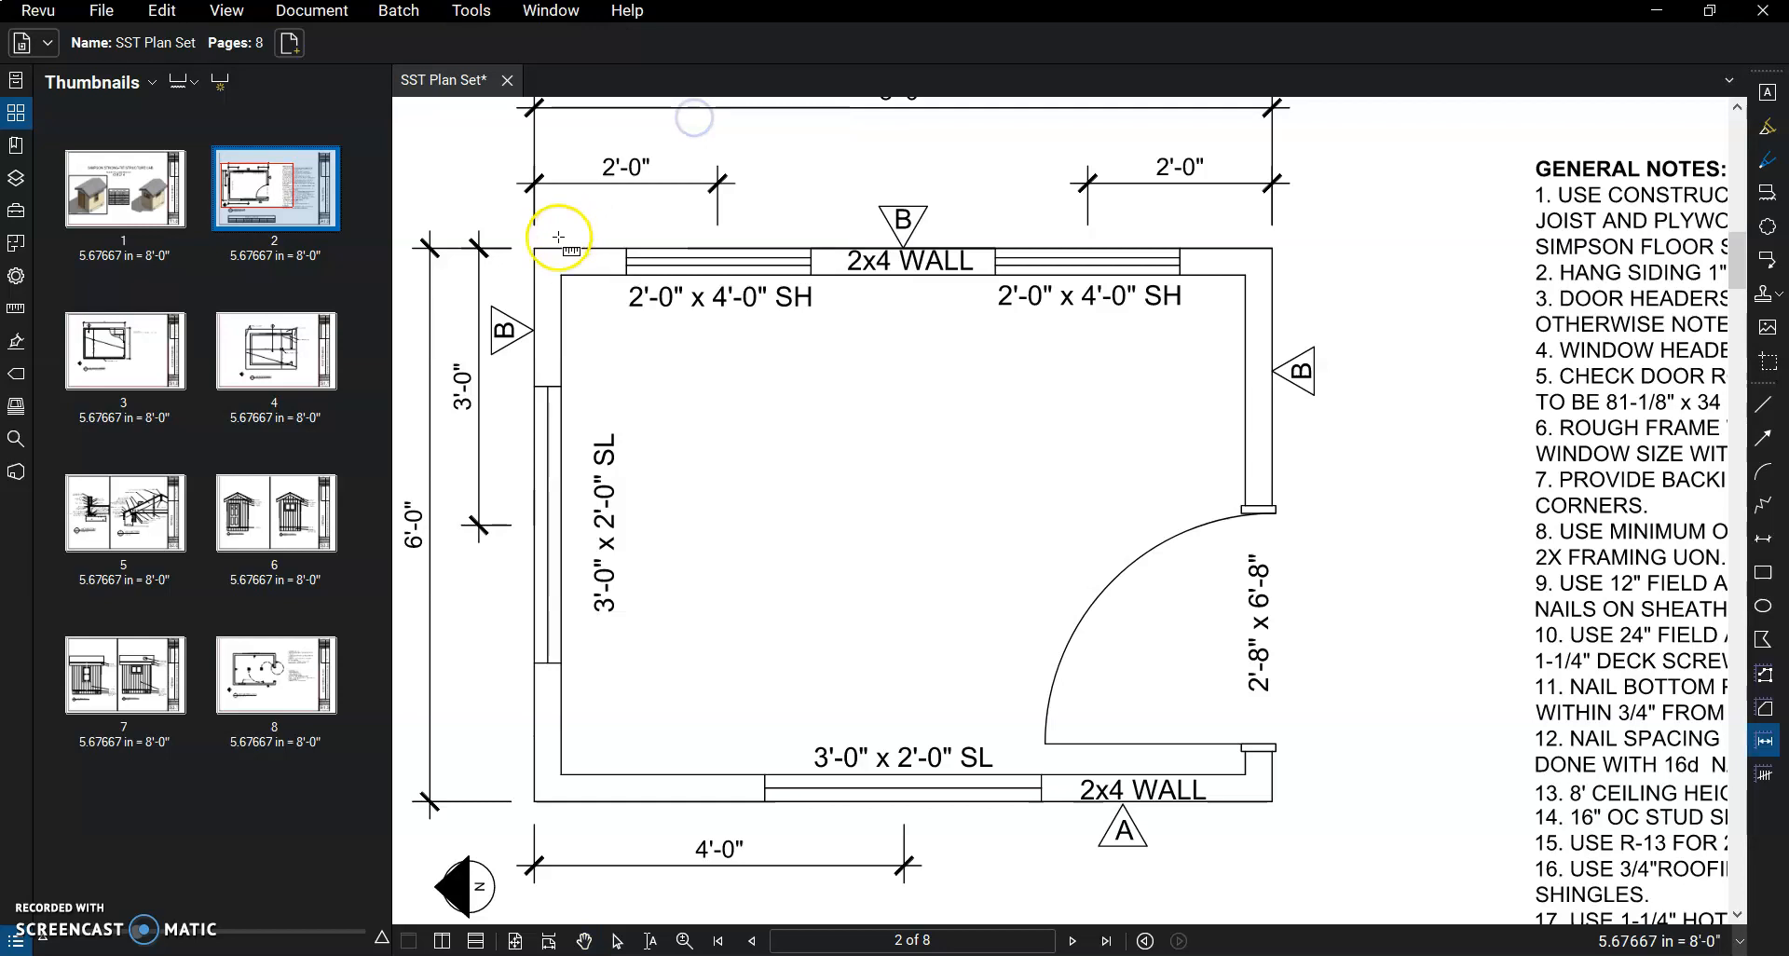
left_click_drag(557, 239, 1270, 785)
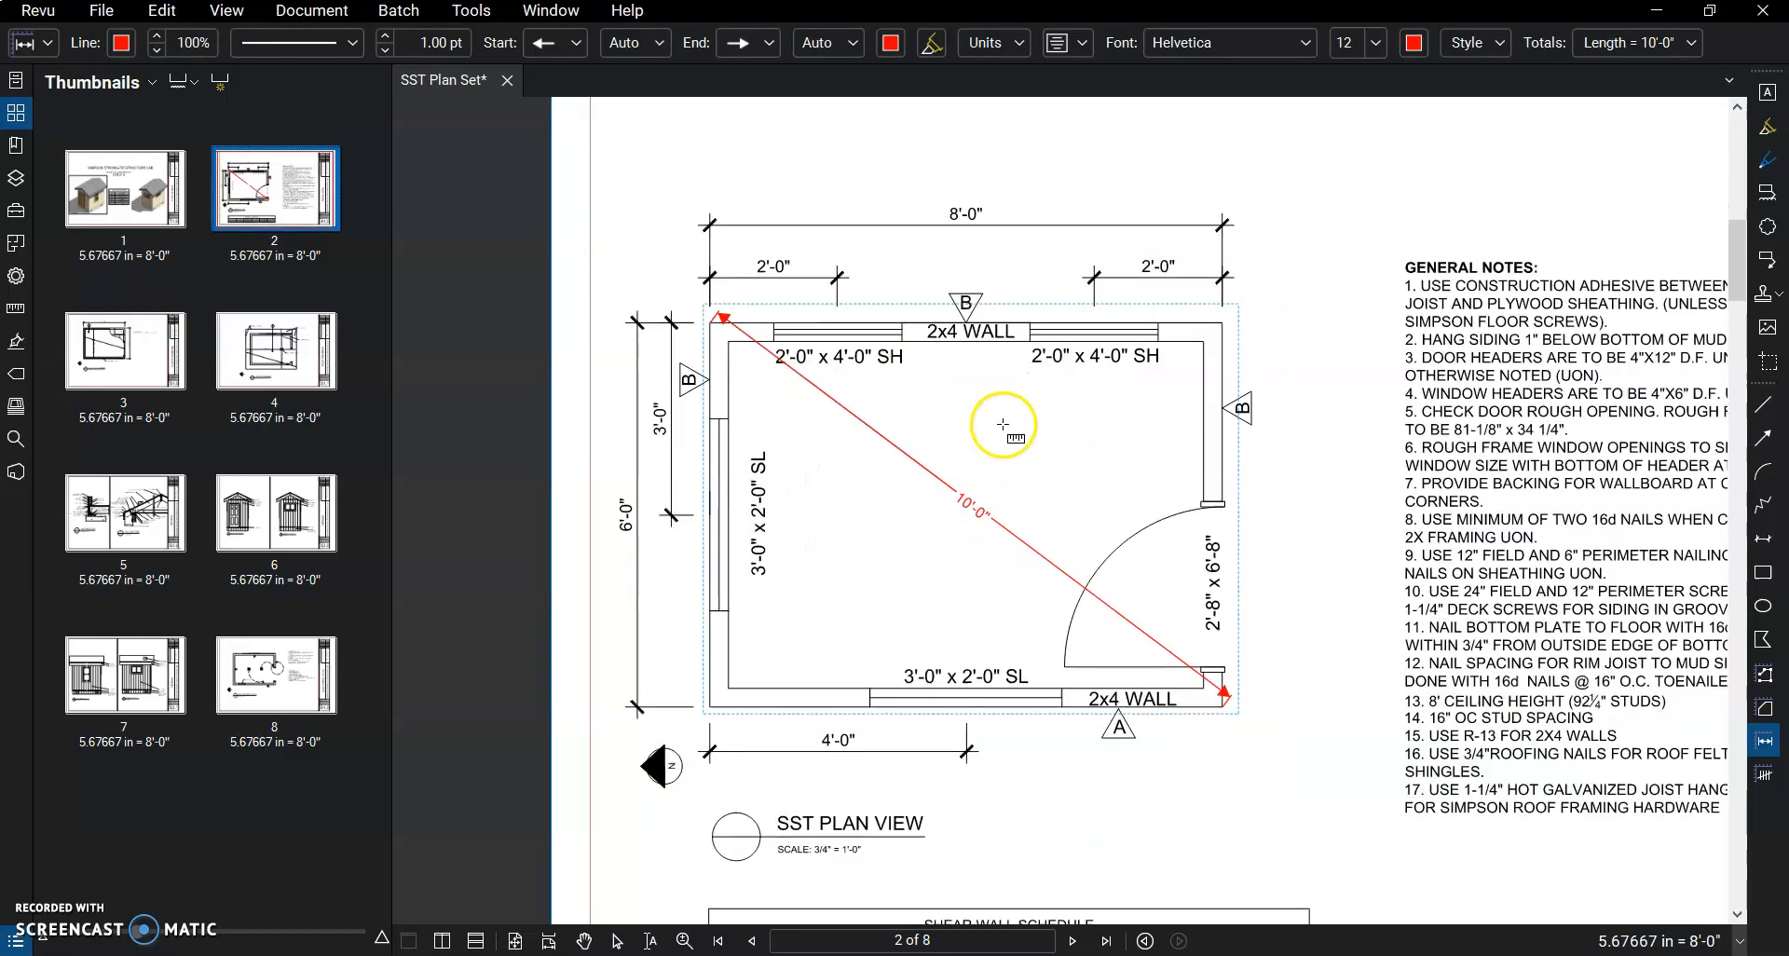
left_click(469, 11)
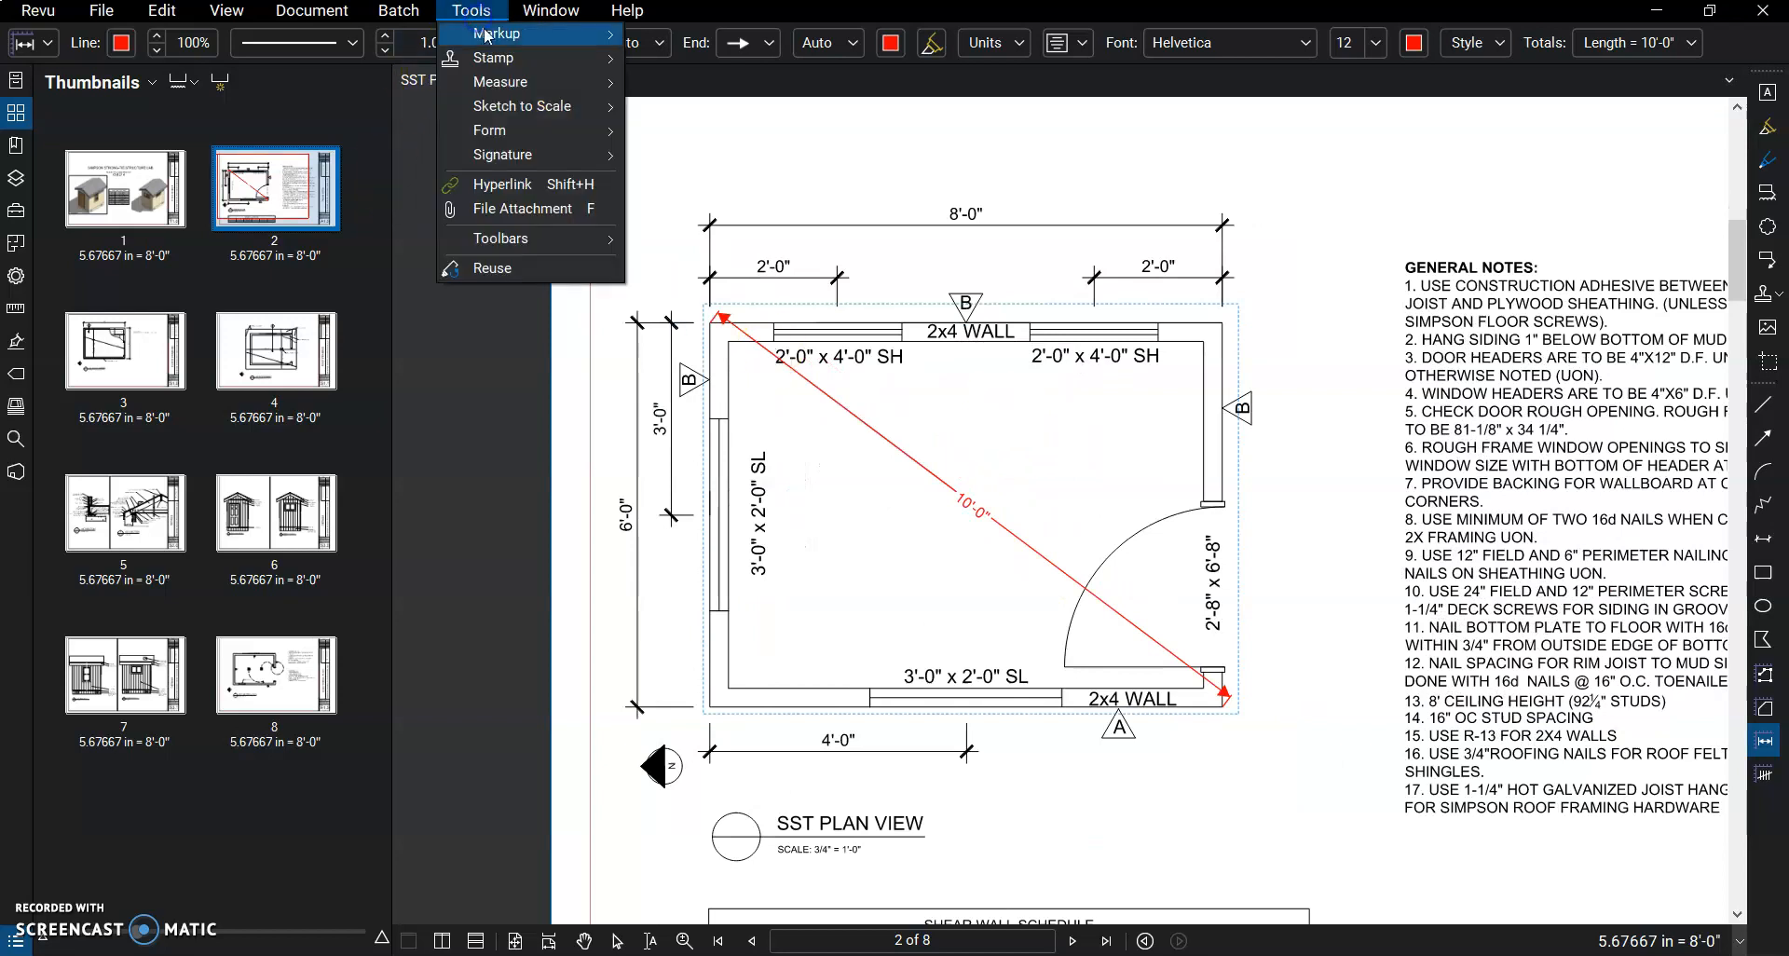
mouse_move(499, 81)
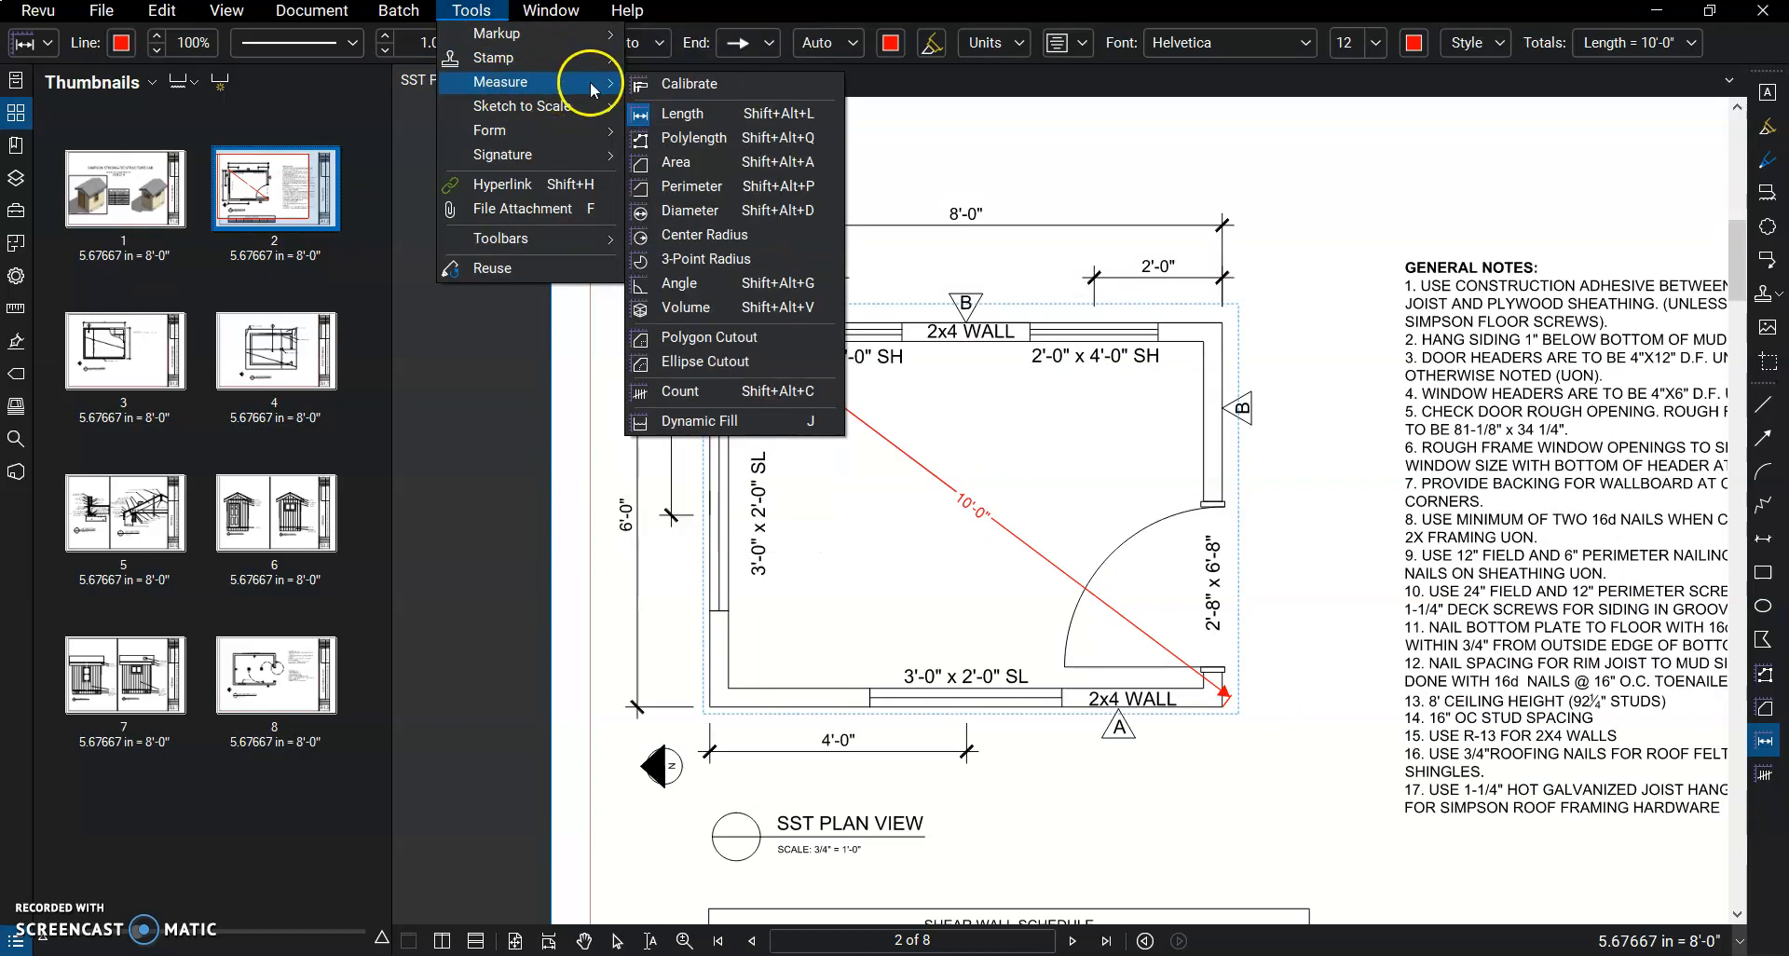
mouse_move(675, 161)
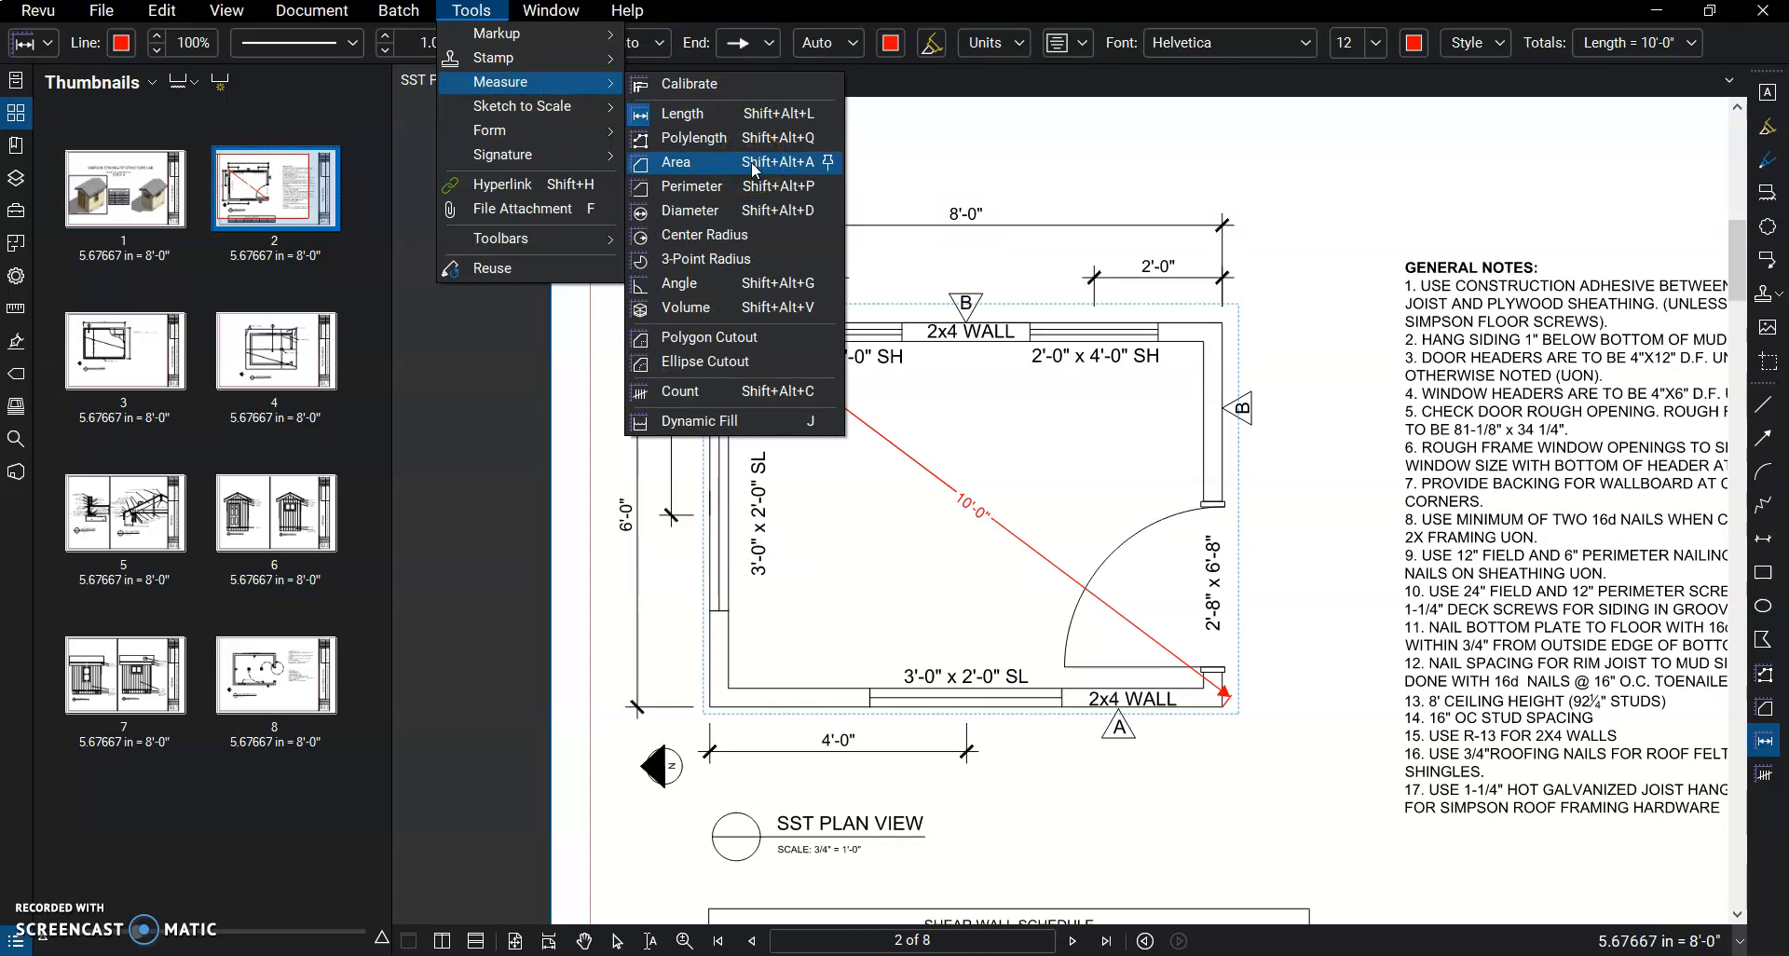
mouse_move(691, 186)
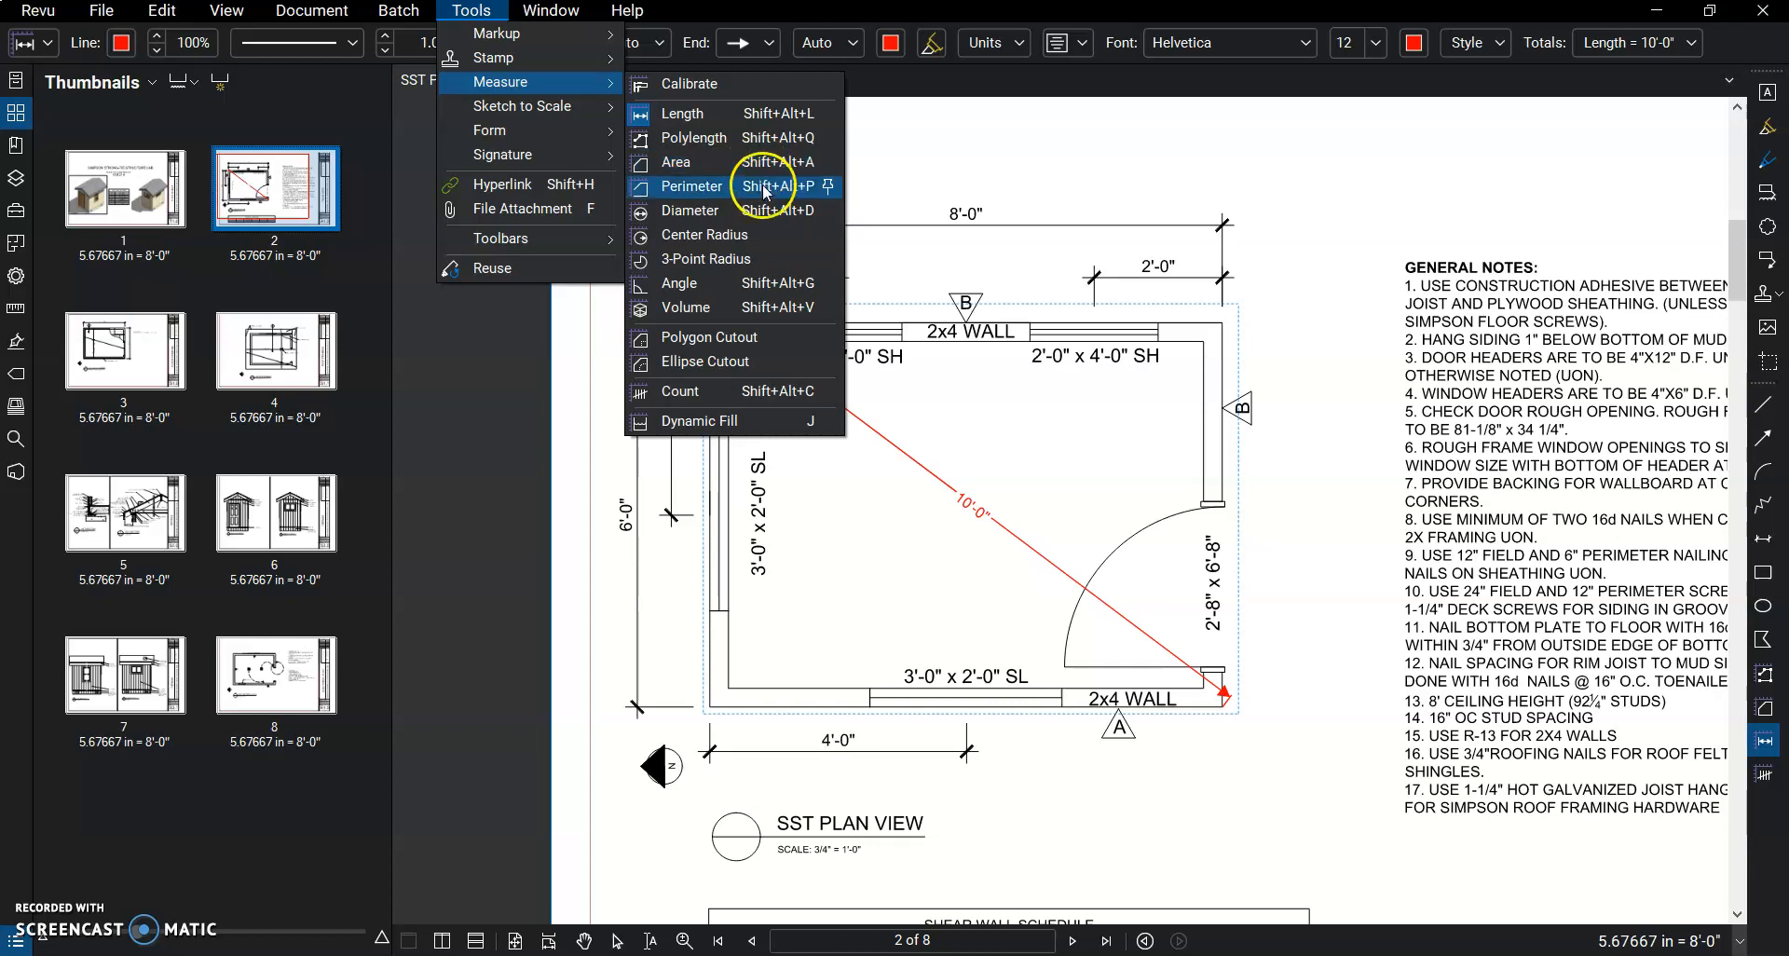